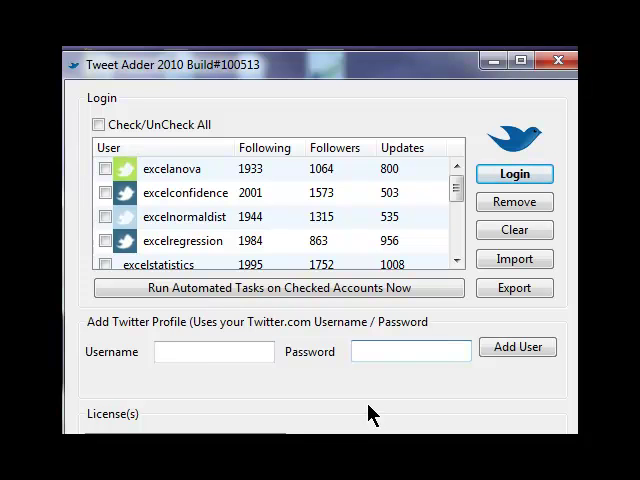
Log in the excelanova account so its automated unfollowing starts running.
left_click(514, 173)
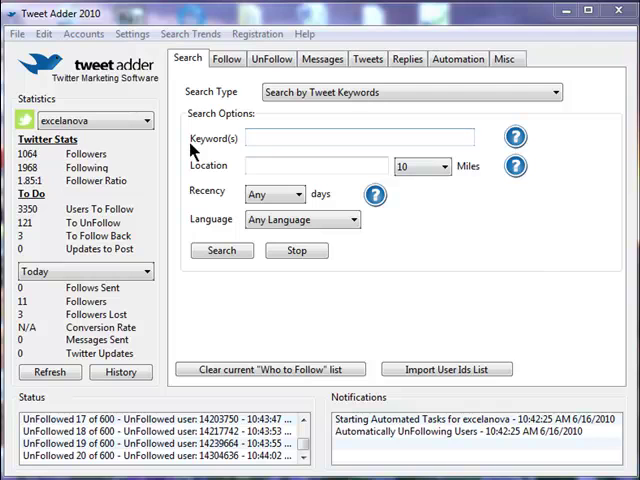
mouse_move(194, 150)
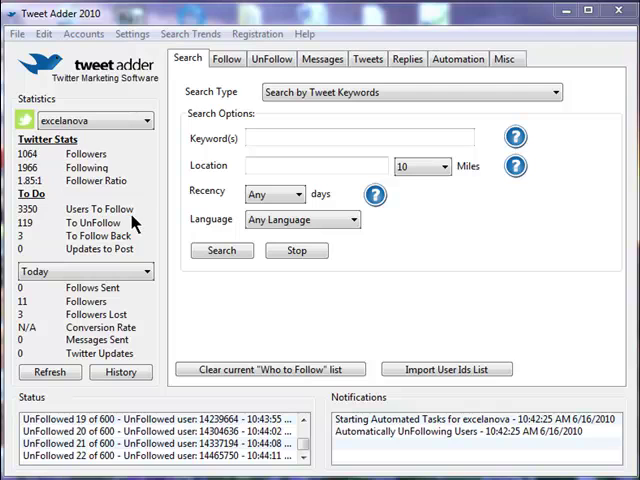
mouse_move(125, 228)
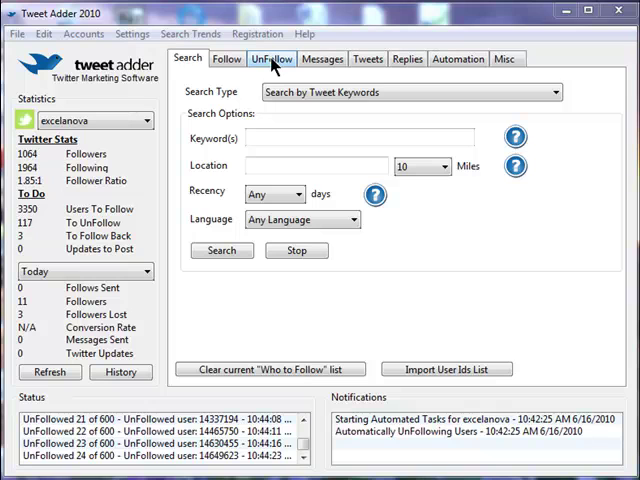
Review excelanova's unfollow settings, then bring up its follow settings (25 follows to send).
left_click(271, 58)
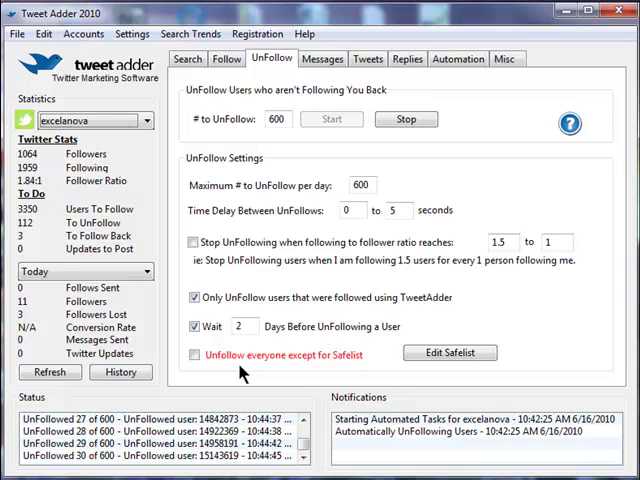
left_click(226, 58)
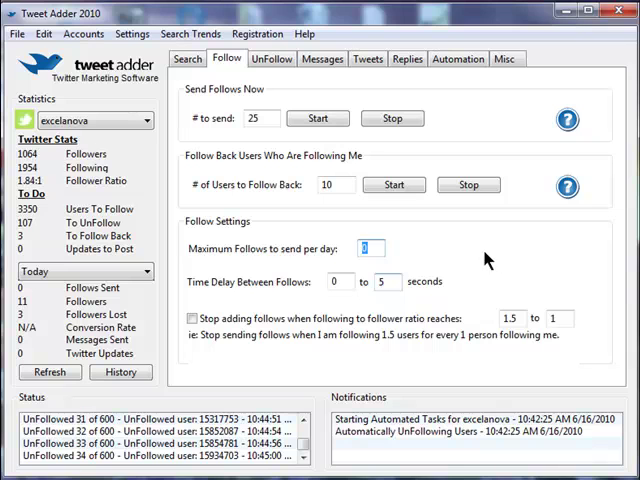
Set maximum follows per day to 35 and move to the automation task options.
type("35")
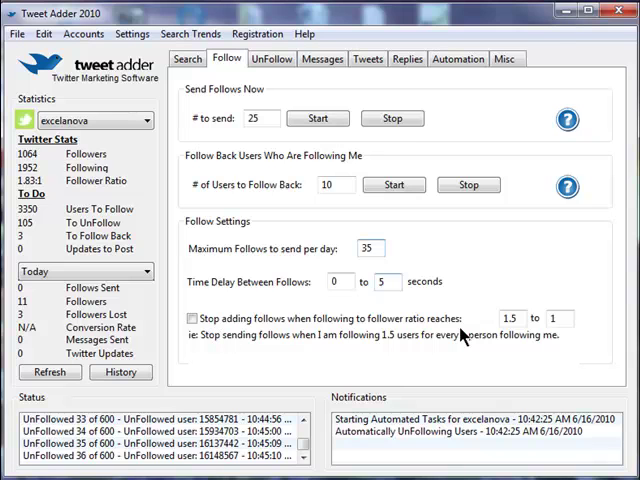
left_click(458, 58)
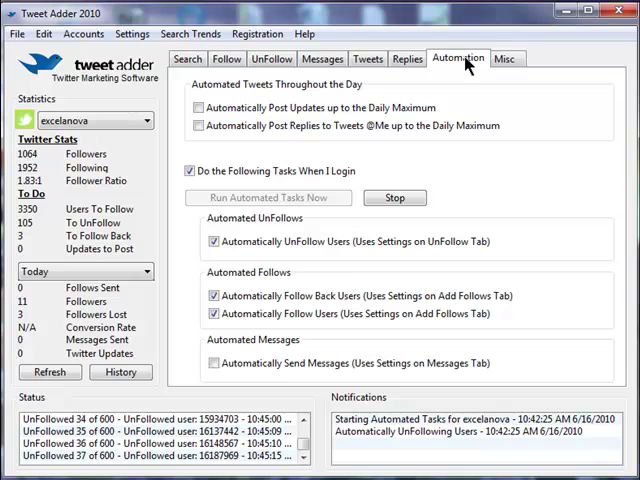
mouse_move(360, 157)
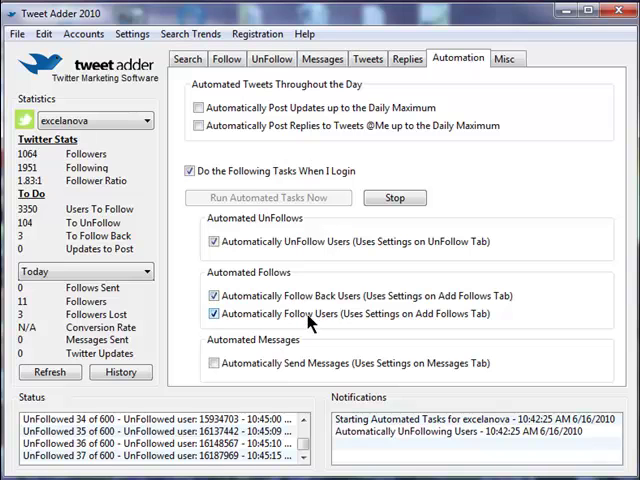
mouse_move(544, 236)
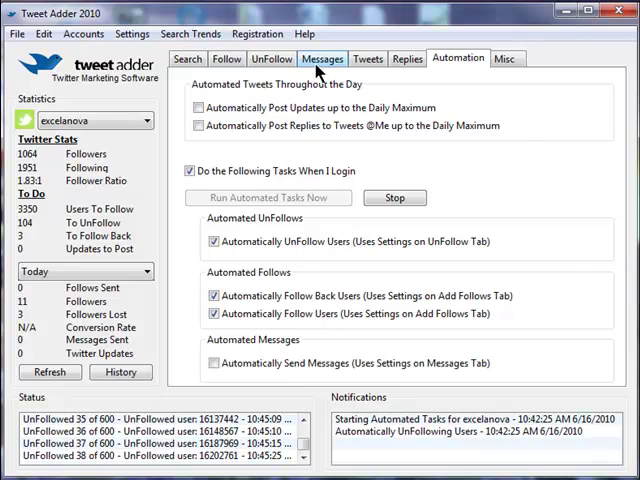
Review the direct message, tweet posting and auto-reply settings for the account.
left_click(322, 58)
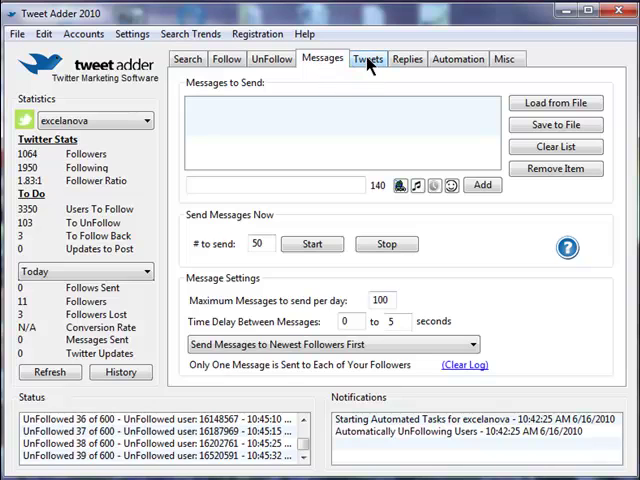
left_click(367, 58)
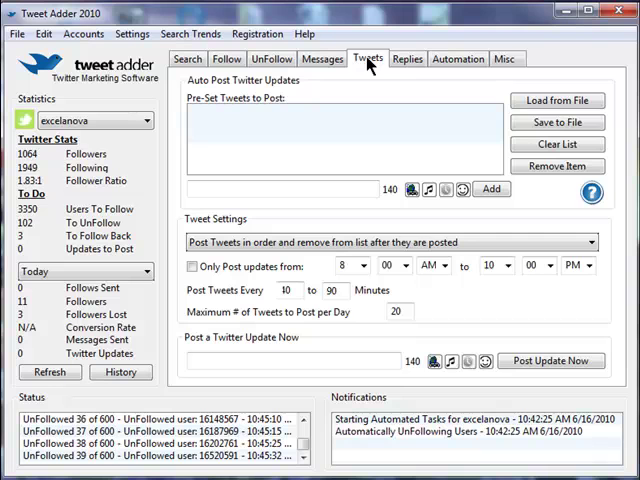
left_click(407, 58)
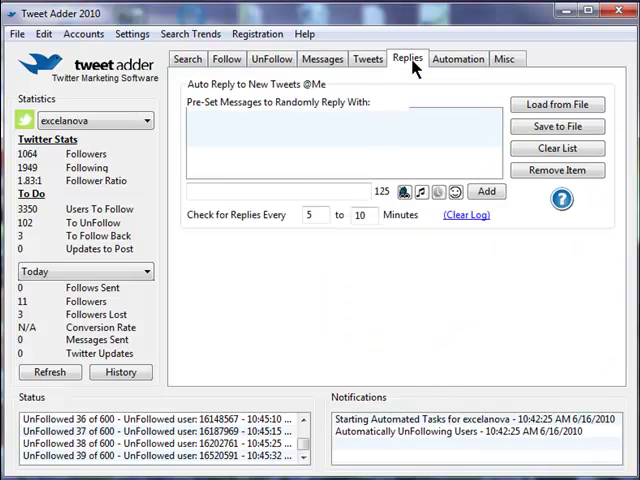
left_click(90, 119)
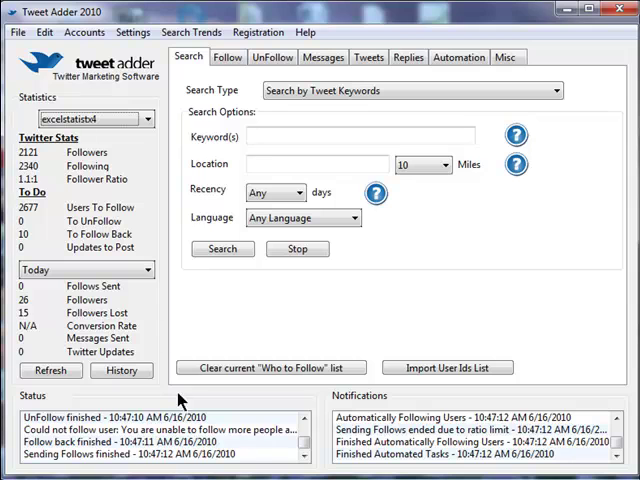
mouse_move(113, 160)
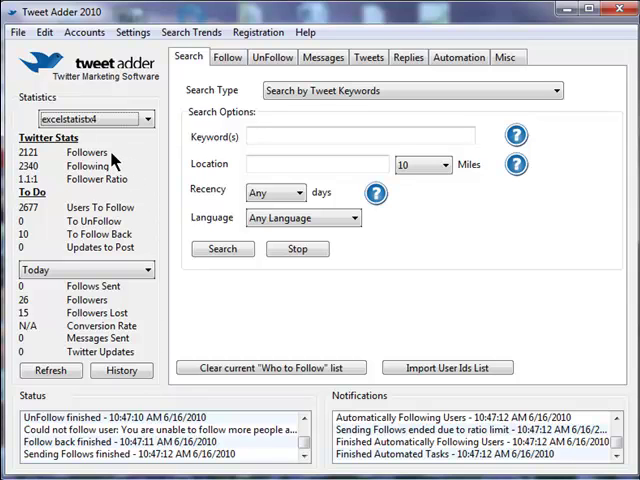
mouse_move(130, 188)
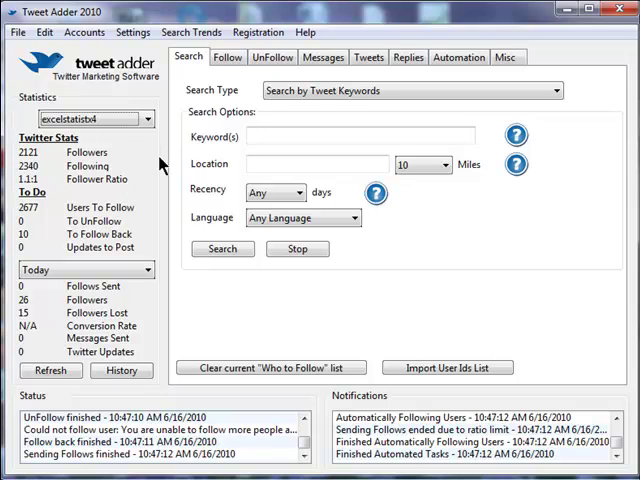
Check the follow settings (100 to send, 1.1:1 ratio stop) and load the next account.
left_click(227, 57)
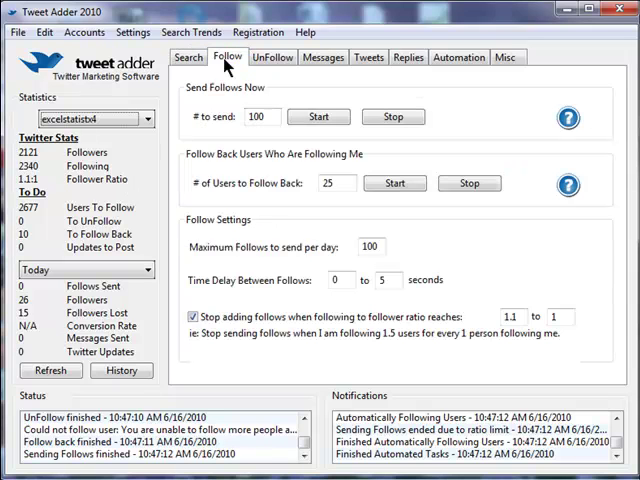
mouse_move(500, 290)
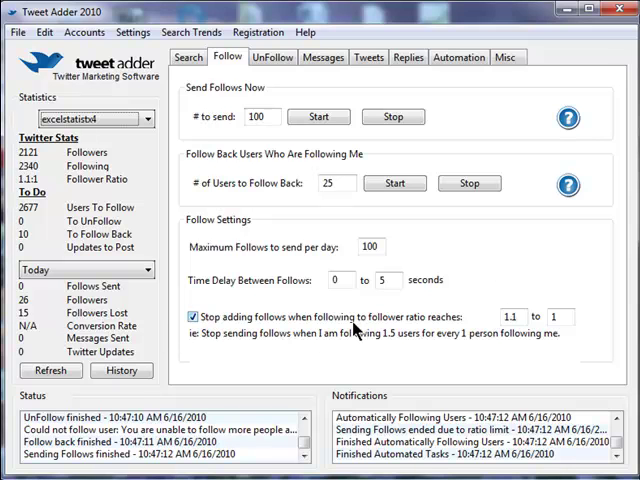
mouse_move(562, 335)
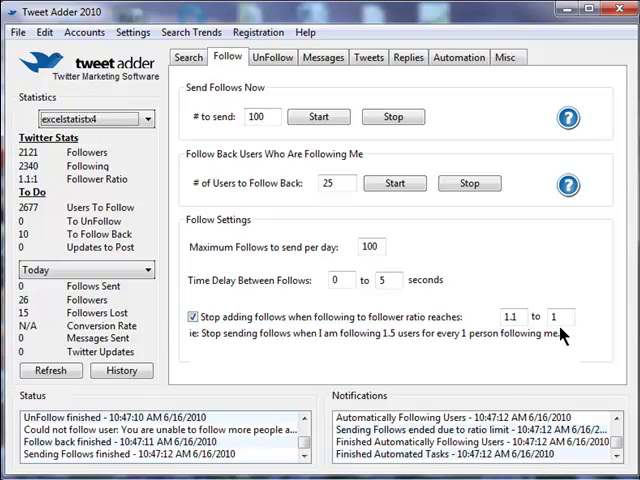
left_click(188, 56)
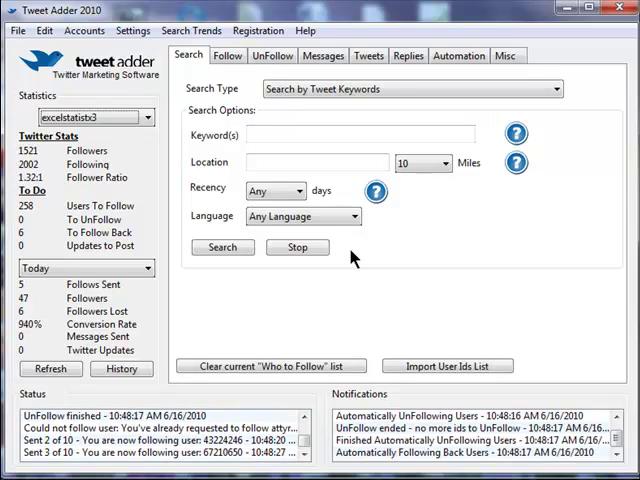
mouse_move(138, 214)
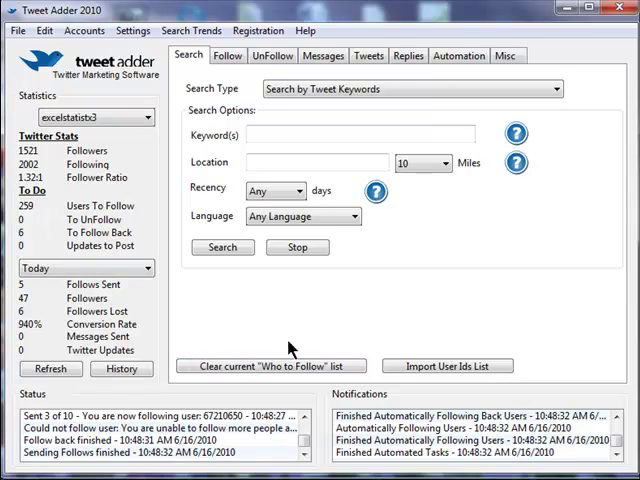
Clear this account's who-to-follow list to zero, keeping Search by Tweet Keywords.
left_click(270, 365)
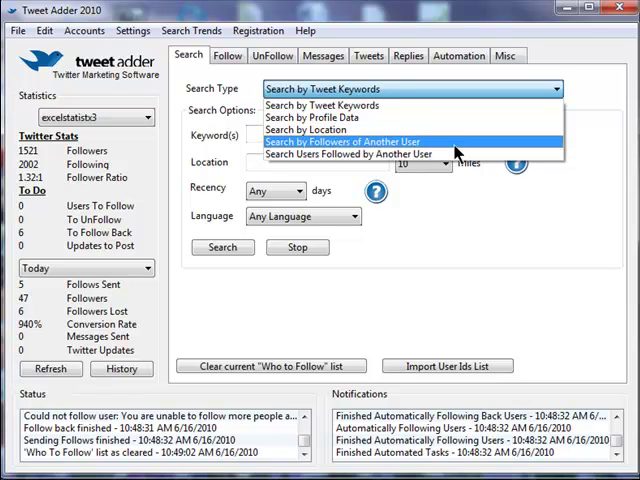
mouse_move(460, 148)
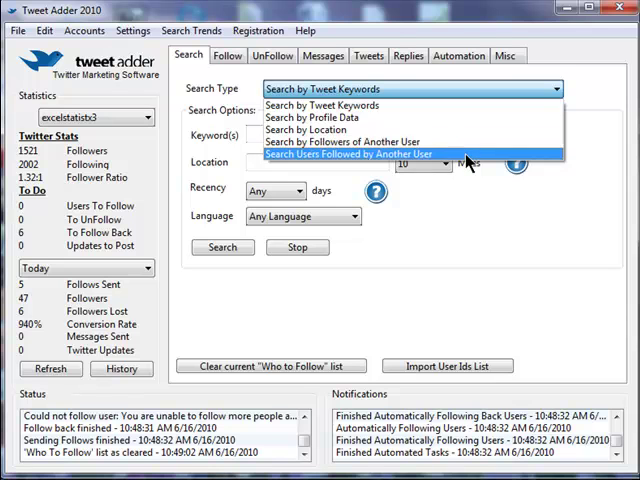
left_click(320, 104)
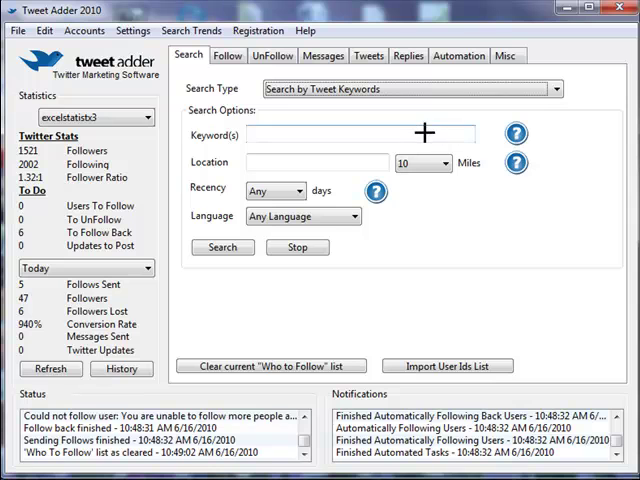
Search tweets for 'analytics' from the last 4 days, returning 1500 results.
type("analys")
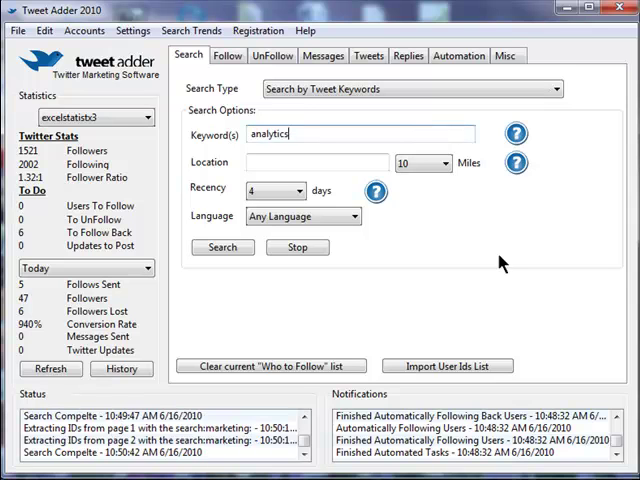
left_click(222, 247)
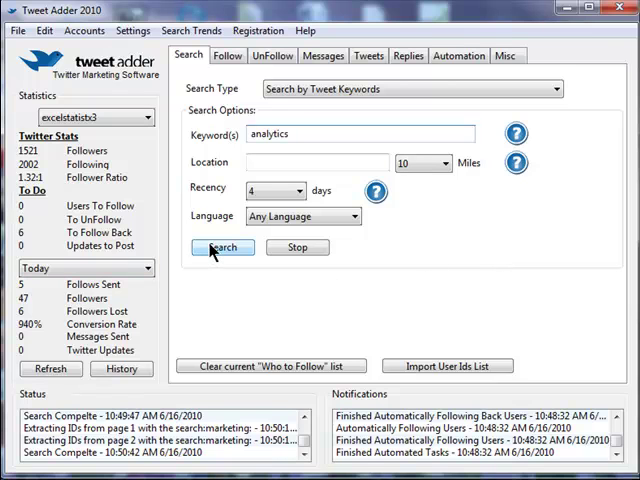
left_click(222, 247)
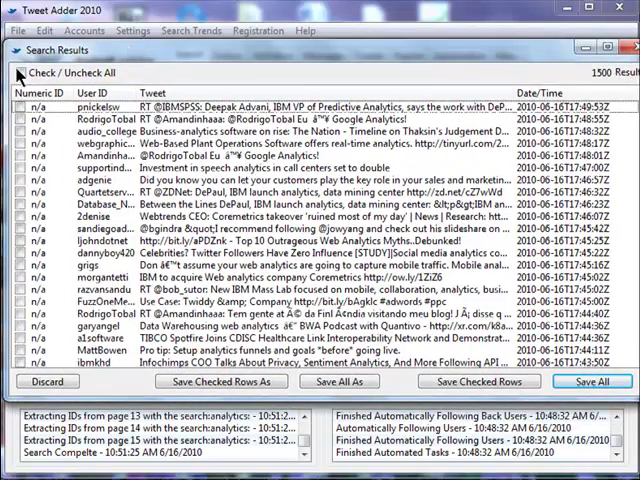
Save all checked results, adding 1161 users to who-to-follow and ignoring 339 duplicates.
left_click(16, 72)
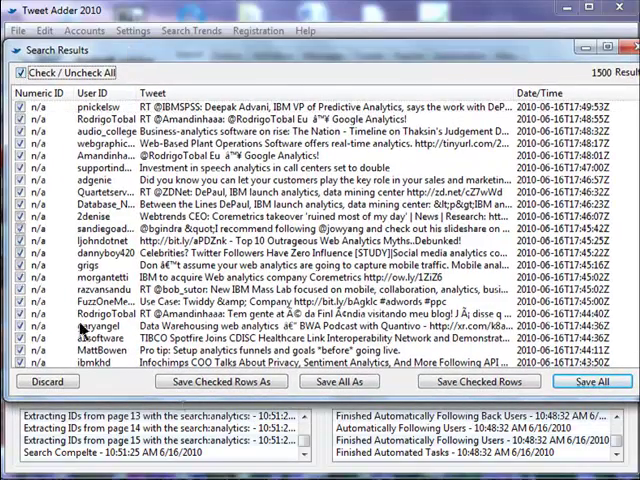
left_click(478, 381)
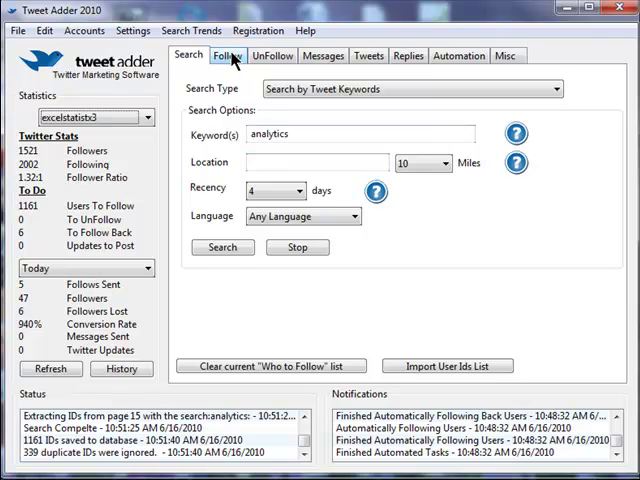
Set this account's follows to send to 100 in its follow settings.
left_click(226, 55)
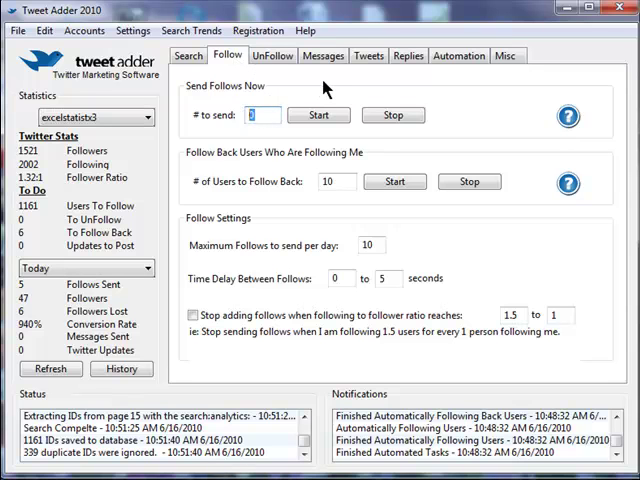
type("100")
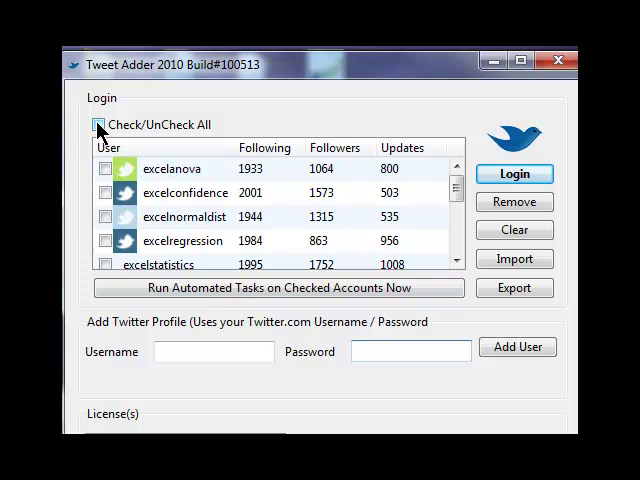
Check all listed accounts and run automated tasks on them now.
left_click(97, 124)
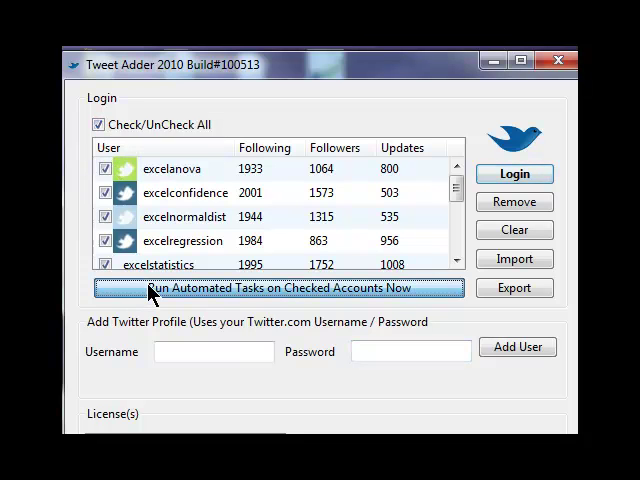
left_click(280, 288)
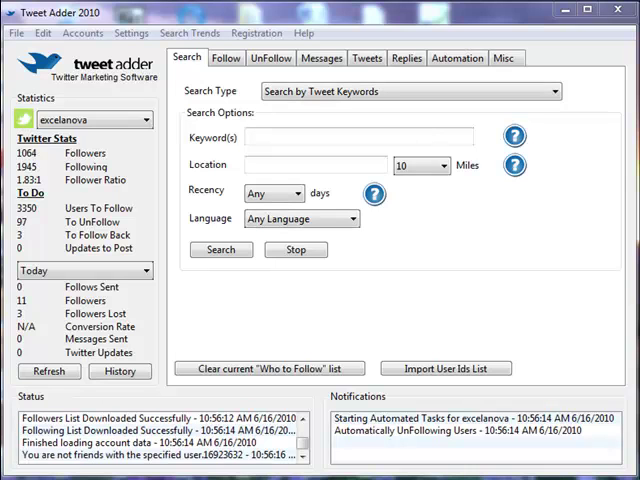